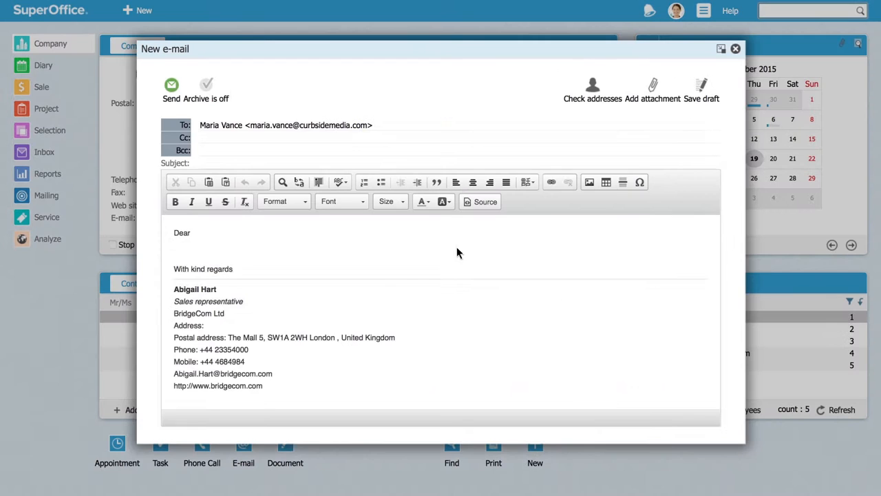
Step: Write the email body about receiving the Bridgecom proposal shortly, then close the email window
{"action": "type", "text": "You will receive you"}
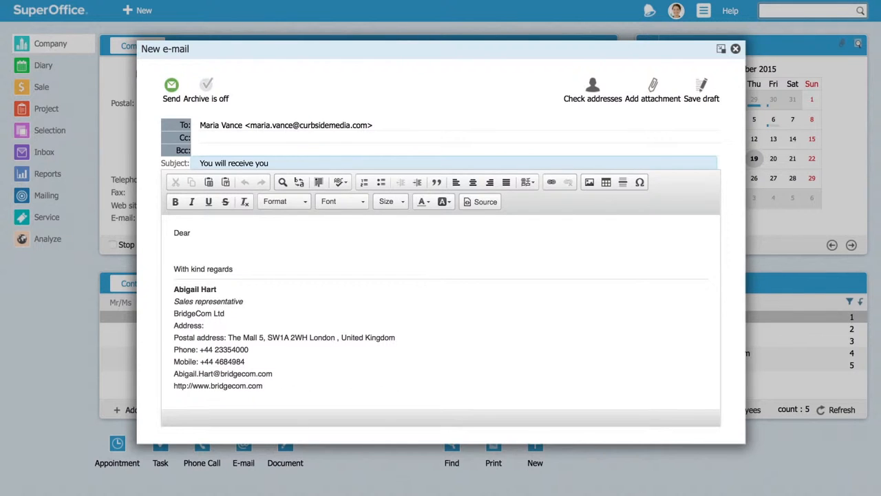
{"action": "type", "text": "Bridgecom proposal shortly"}
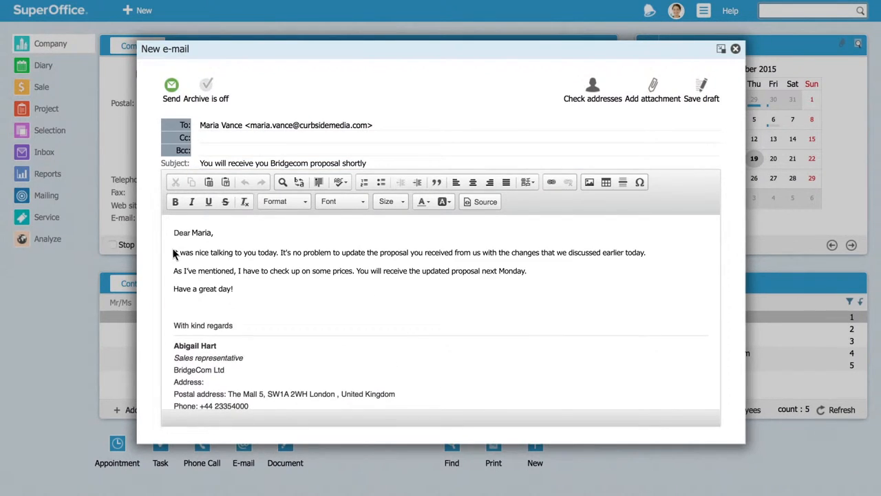
{"action": "left_click", "coordinate": [206, 85]}
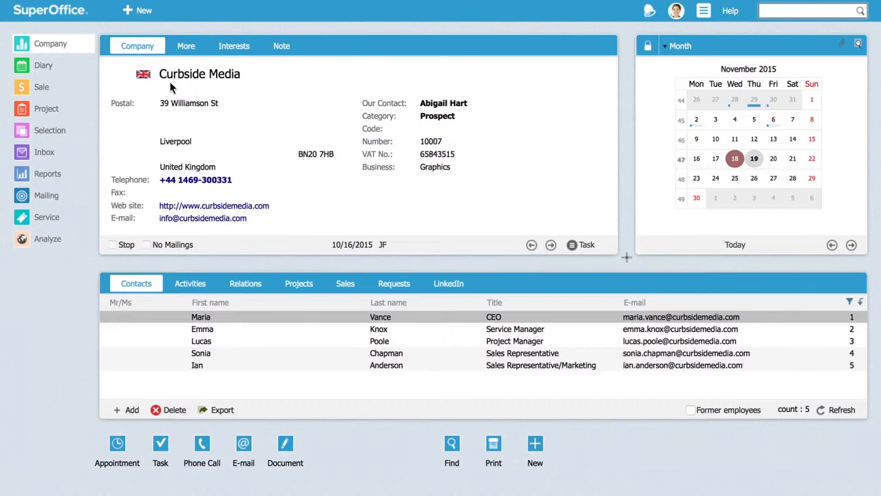
{"action": "mouse_move", "coordinate": [143, 100]}
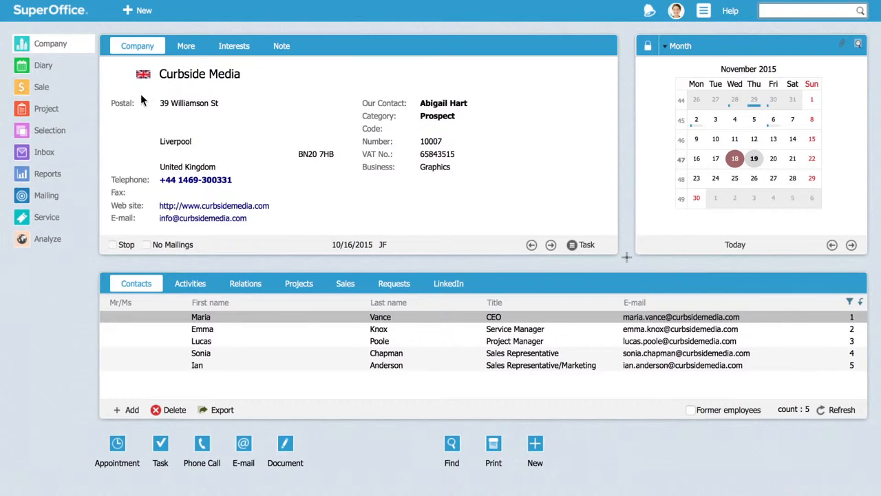
Step: Open the Inbox from the left navigation panel to reach the email login form
{"action": "left_click", "coordinate": [44, 151]}
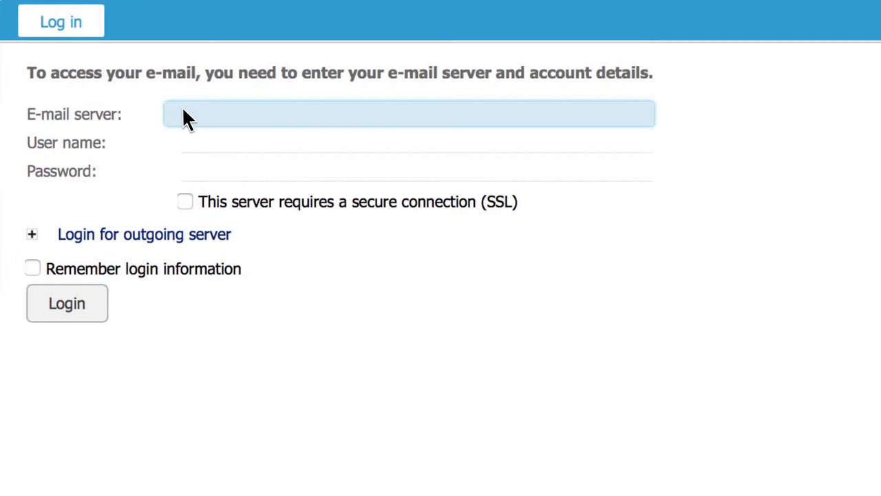
Step: Enter imap.gmail.com with Gmail credentials and expand the outgoing server login fields
{"action": "type", "text": "imap.gmail.com"}
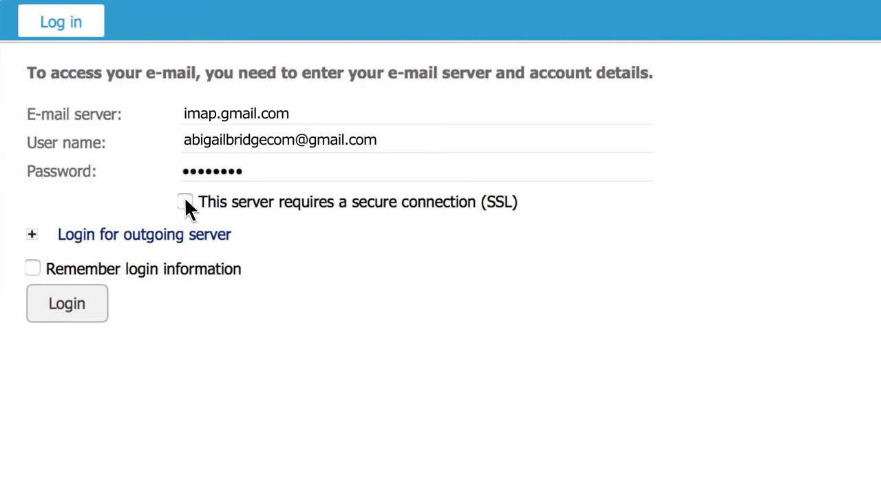
{"action": "left_click", "coordinate": [31, 234]}
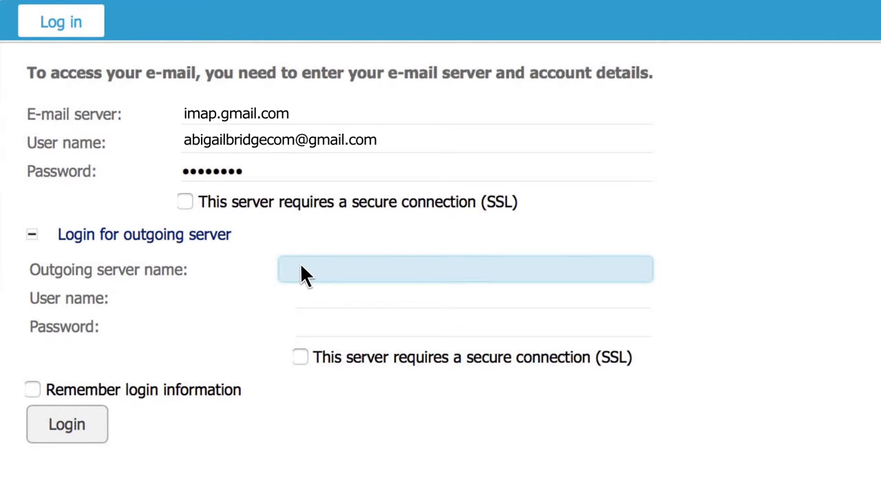
Step: Enter smtp.gmail.com as the outgoing server, with the same user name and password
{"action": "type", "text": "smtp.g"}
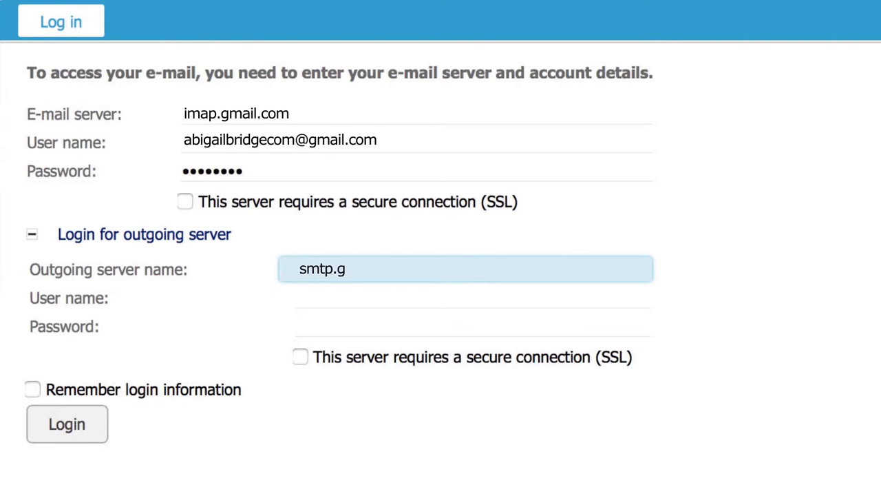
{"action": "type", "text": "mail.com"}
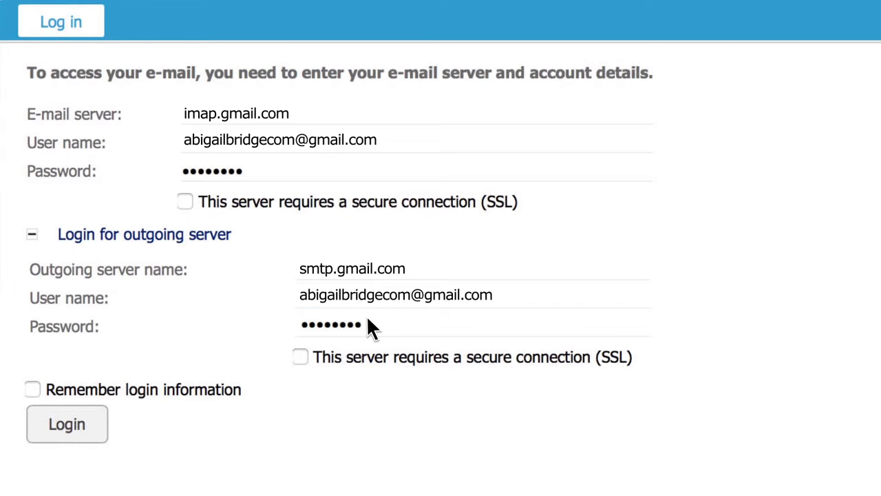
{"action": "mouse_move", "coordinate": [301, 357]}
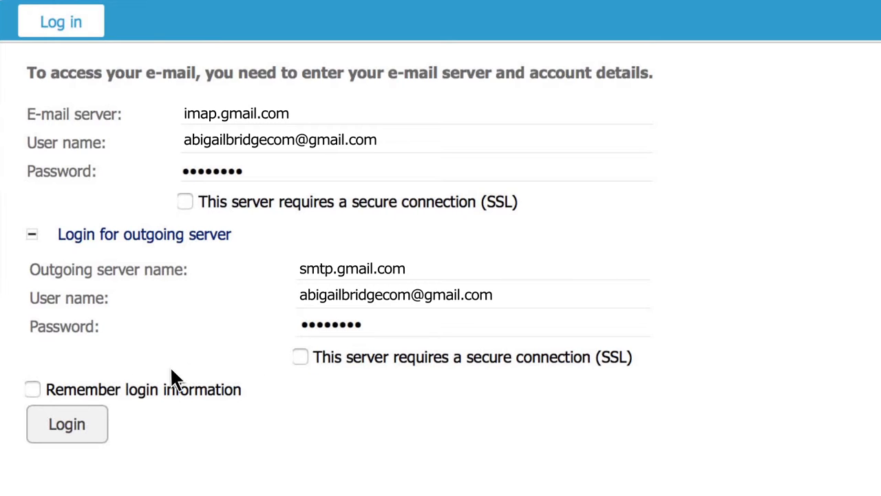
Step: Turn on Remember login information and attempt the mailbox login, which fails
{"action": "left_click", "coordinate": [33, 389]}
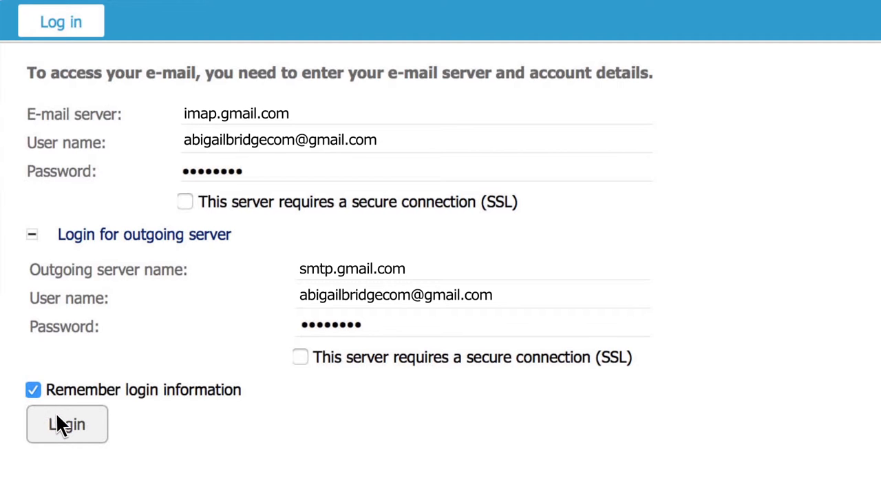
{"action": "left_click", "coordinate": [67, 423]}
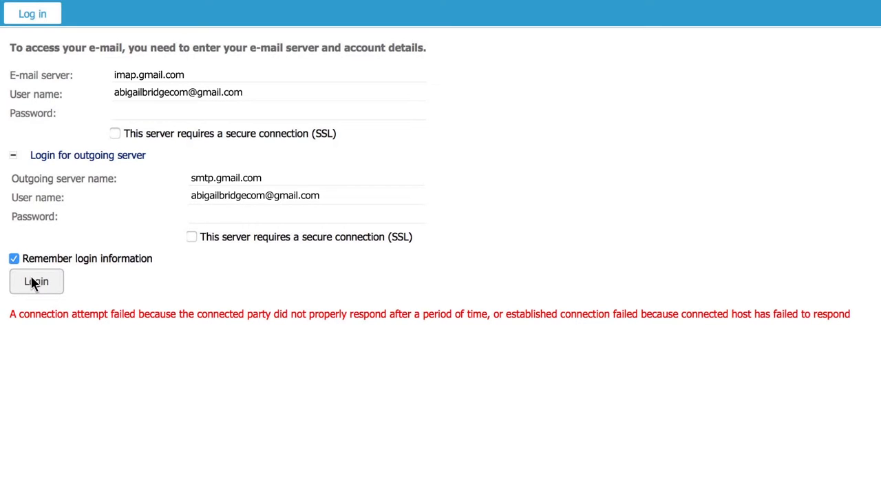
{"action": "mouse_move", "coordinate": [36, 279]}
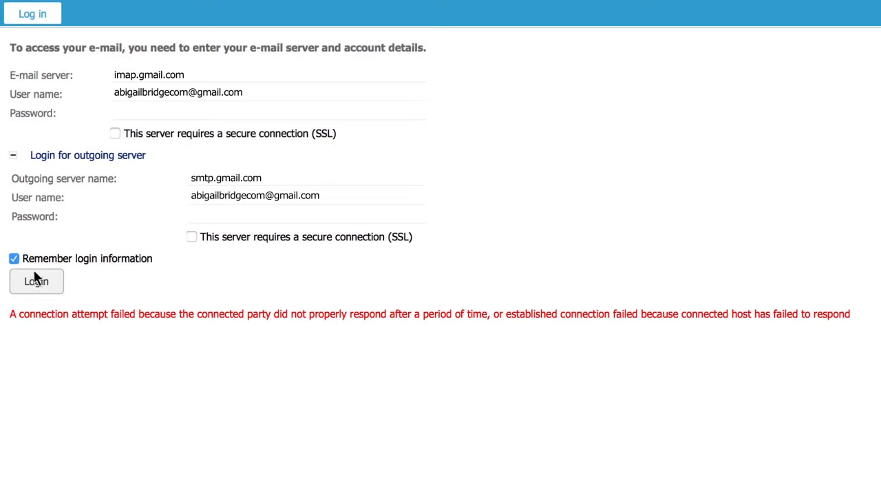
Step: Re-enter both passwords, enable SSL for incoming and outgoing servers, and log in again
{"action": "type", "text": "••••••"}
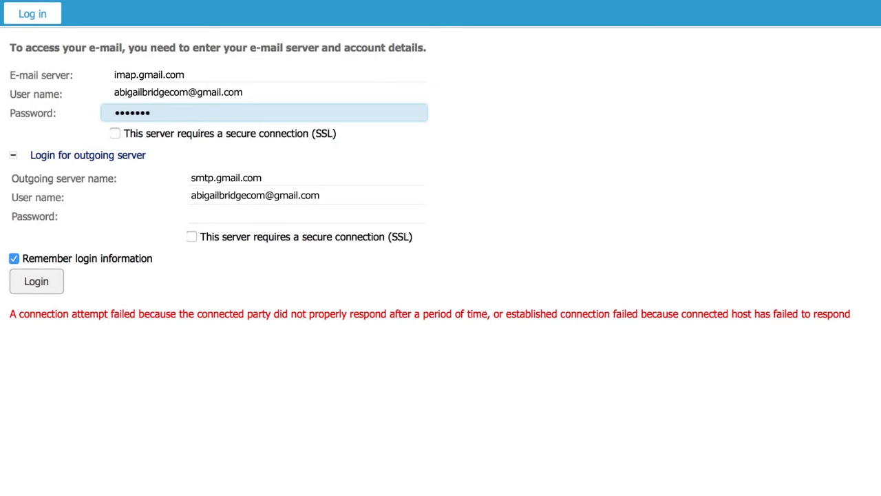
{"action": "left_click", "coordinate": [115, 133]}
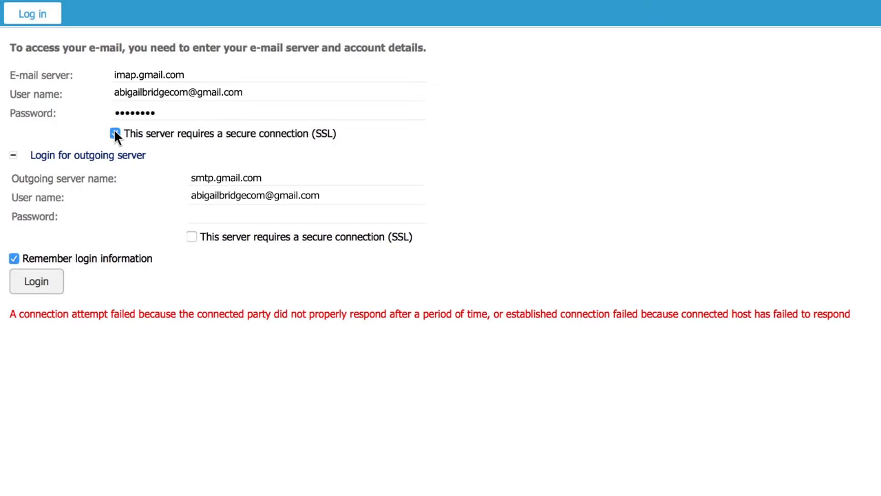
{"action": "left_click", "coordinate": [299, 215]}
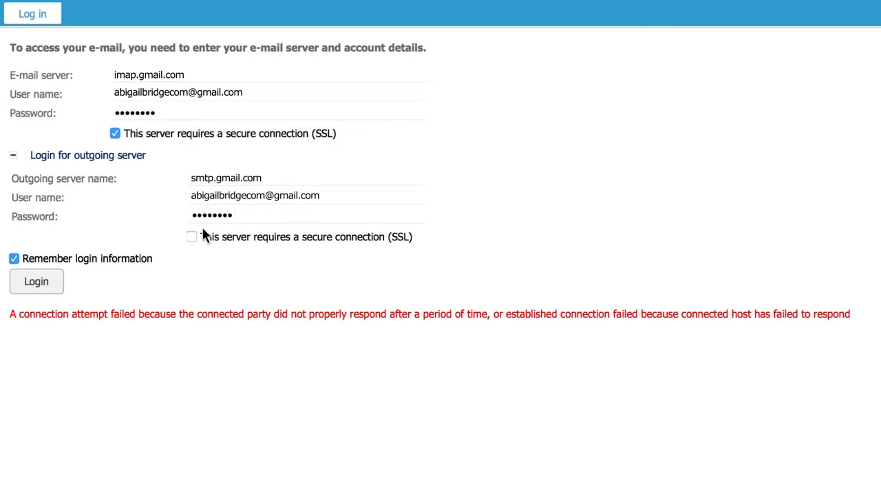
{"action": "left_click", "coordinate": [191, 237]}
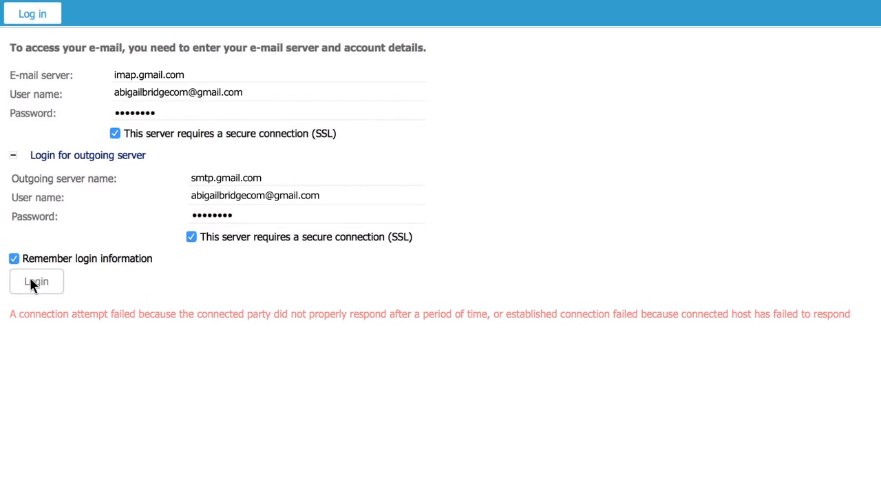
{"action": "left_click", "coordinate": [36, 281]}
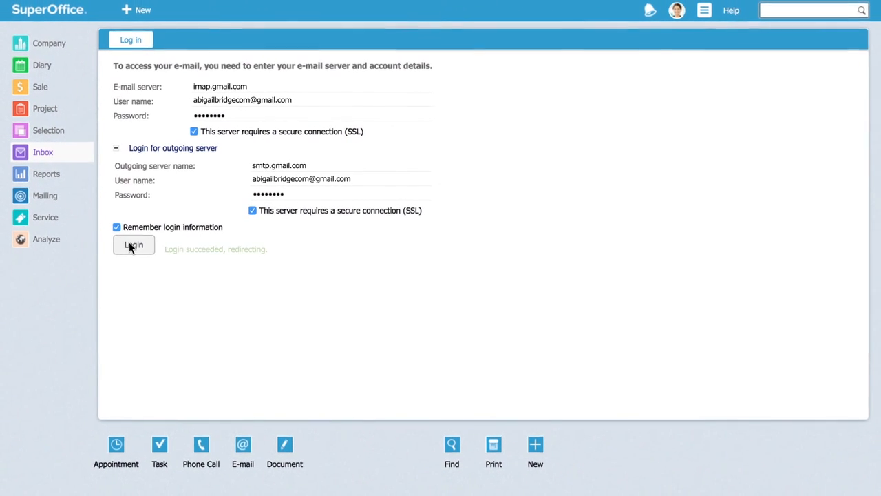
Step: Let the Gmail mailbox finish loading after the successful login
{"action": "left_click", "coordinate": [134, 245]}
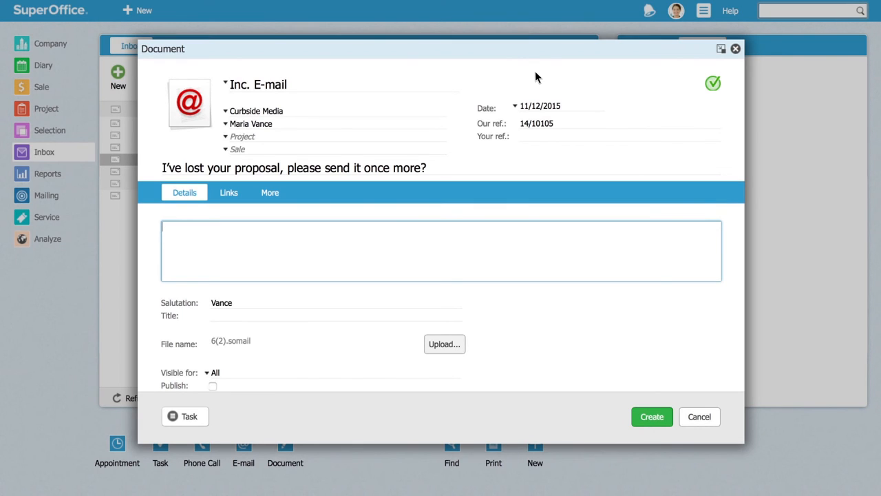
{"action": "mouse_move", "coordinate": [590, 242]}
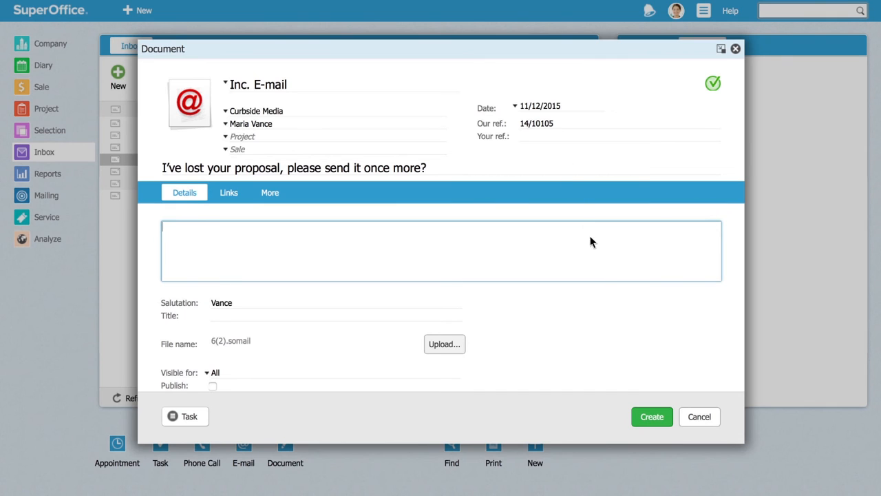